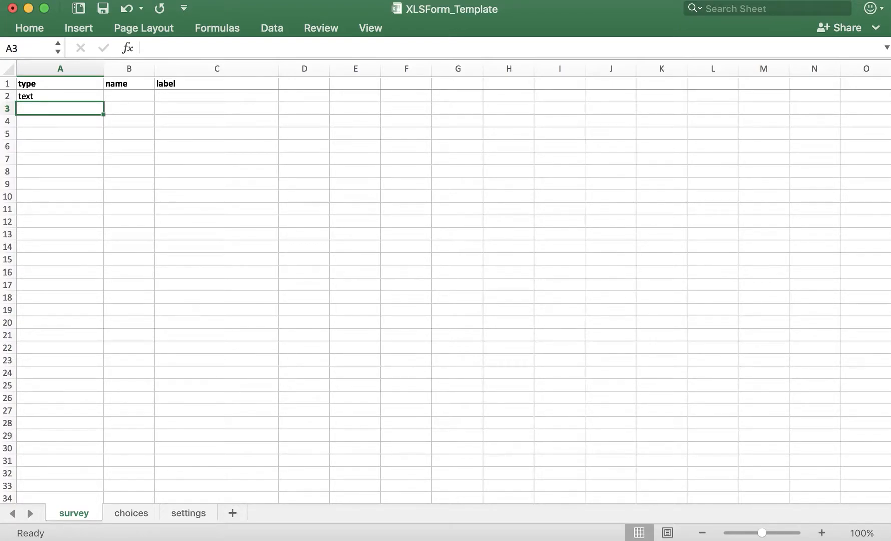
# Enter respondent_name in cell B2 as the text question's name.
pyautogui.click(128, 97)
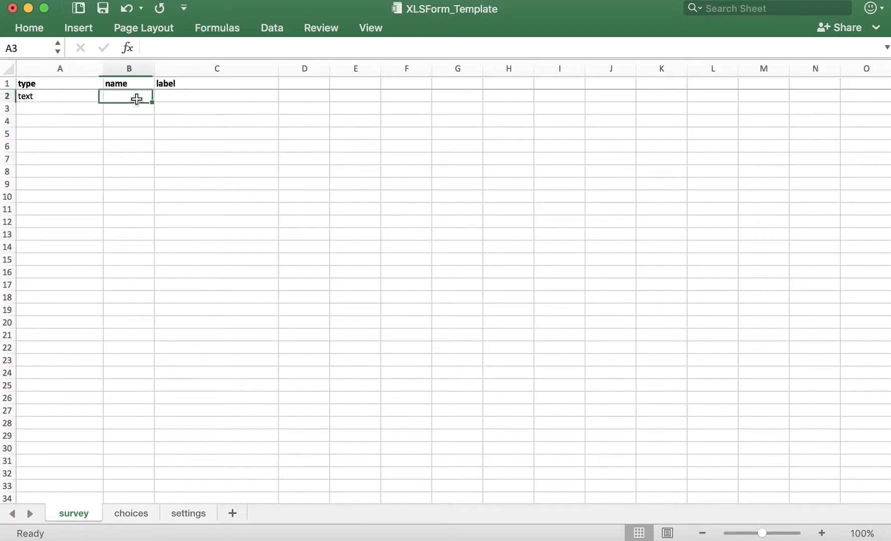
pyautogui.click(128, 97)
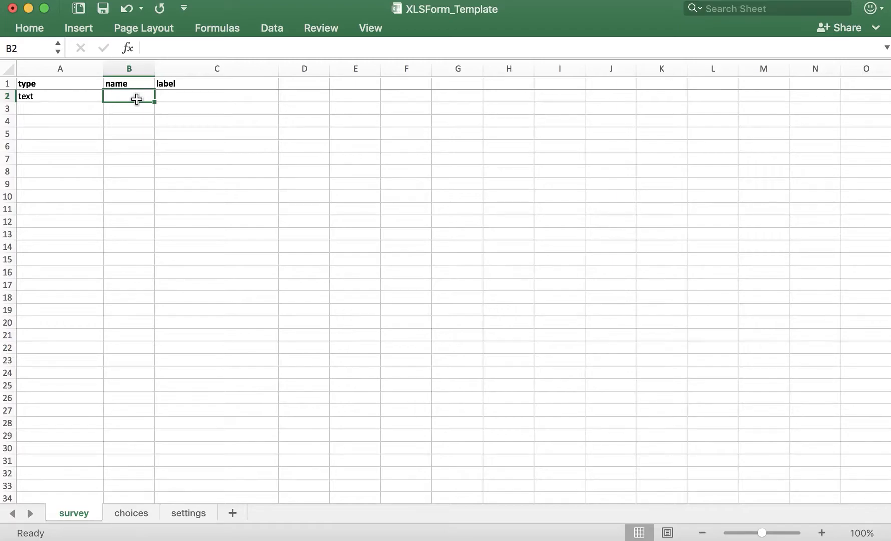
pyautogui.write('respon')
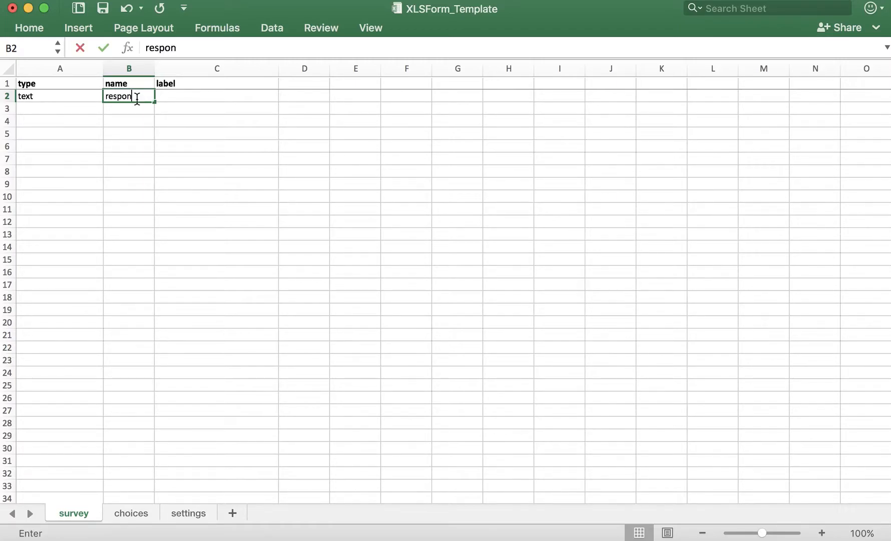
pyautogui.write('dent_name')
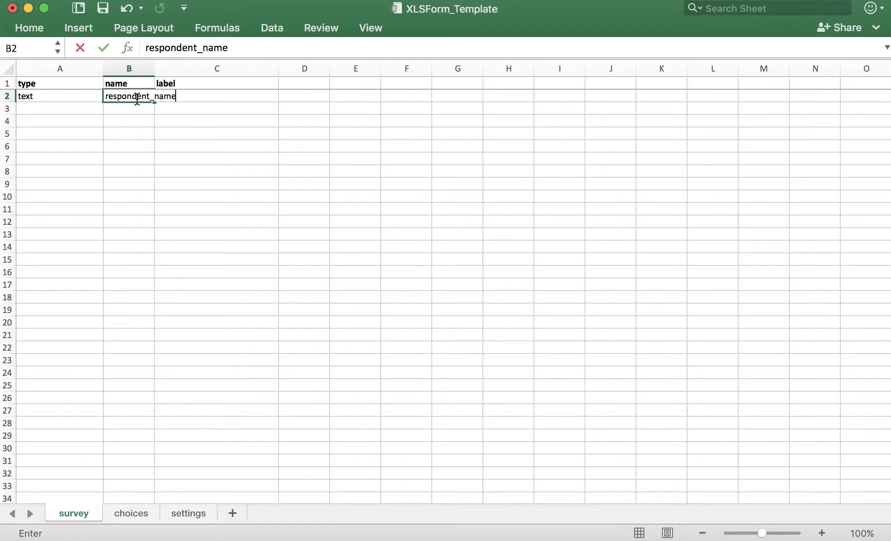
# Widen column B by dragging its header border so respondent_name fits.
pyautogui.moveTo(154, 68); pyautogui.dragTo(183, 68)
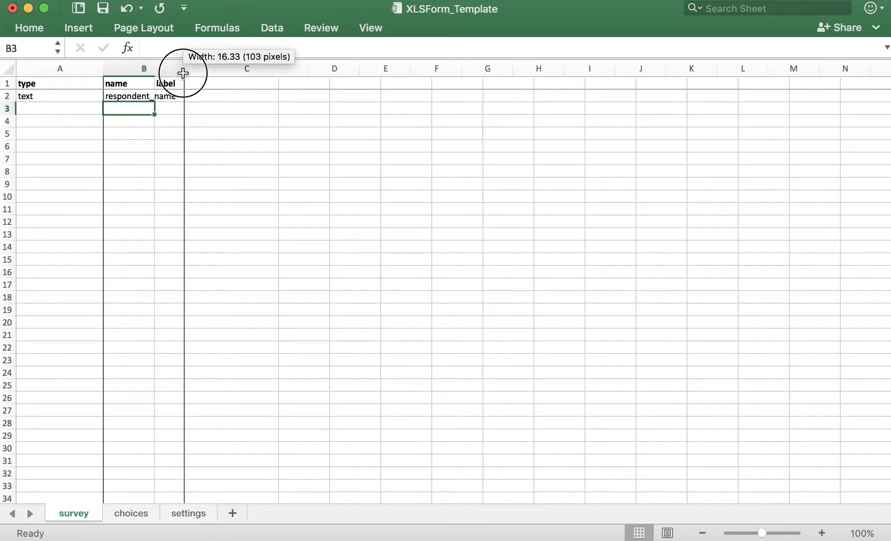
pyautogui.moveTo(183, 68); pyautogui.dragTo(183, 68)
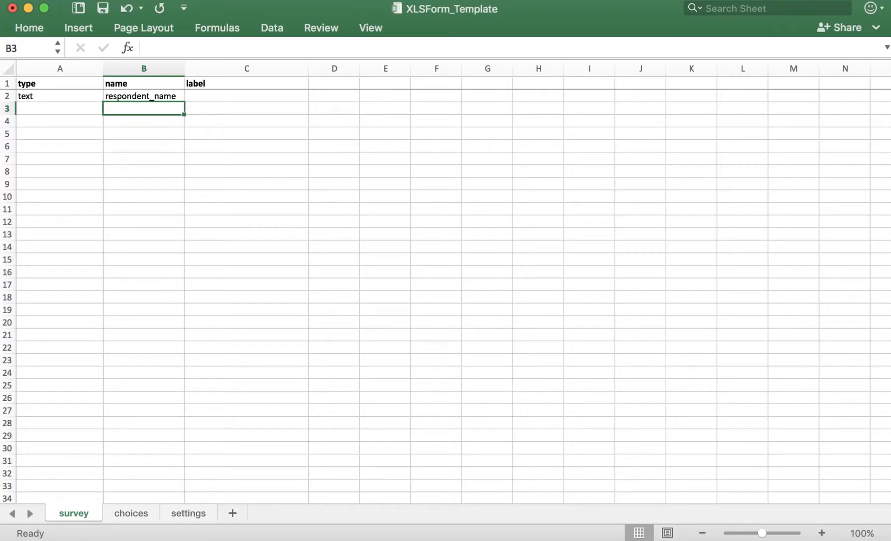
# Enter the label 'What is your name?' in cell C2 and commit it.
pyautogui.write('W')
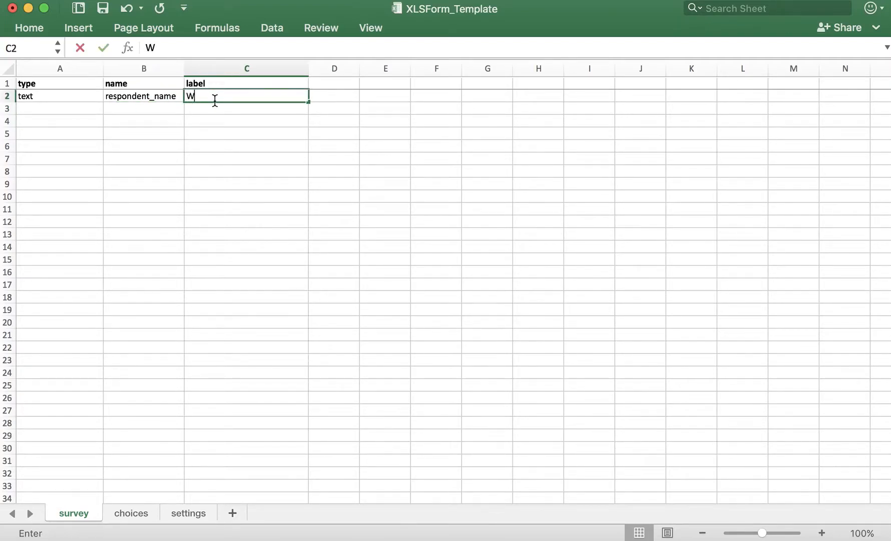
pyautogui.write('hat is you')
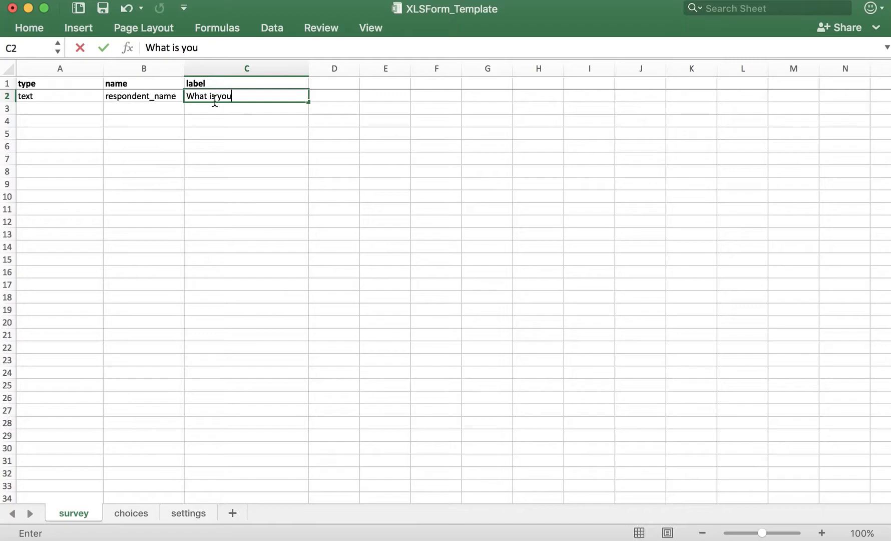
pyautogui.write('r name?')
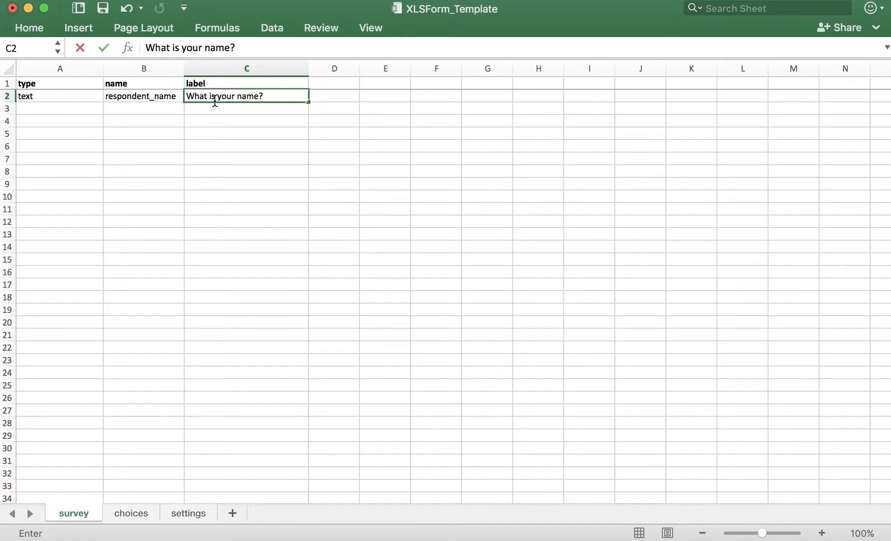
pyautogui.press('Return')
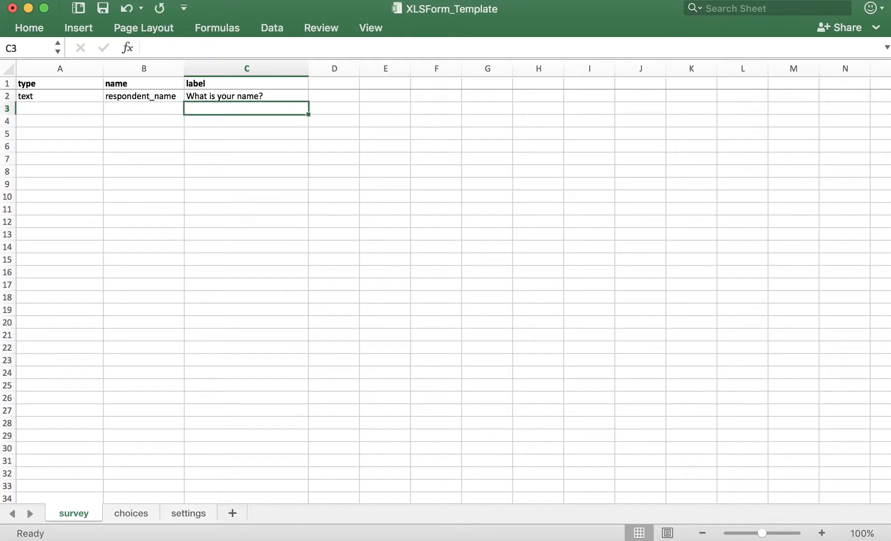